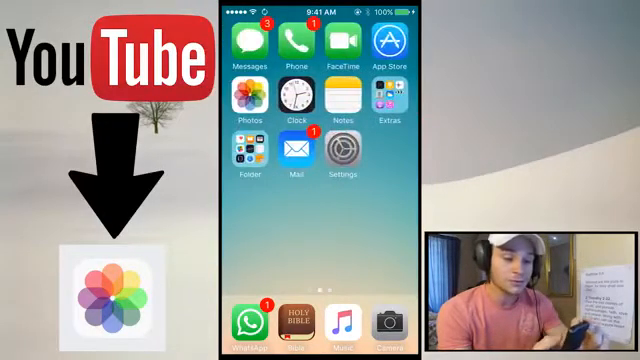
Search the App Store for 'documents' to find Readdle's Documents 5 listing
left_click(388, 54)
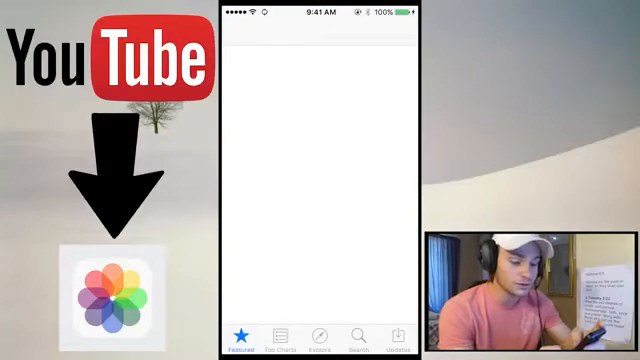
left_click(356, 340)
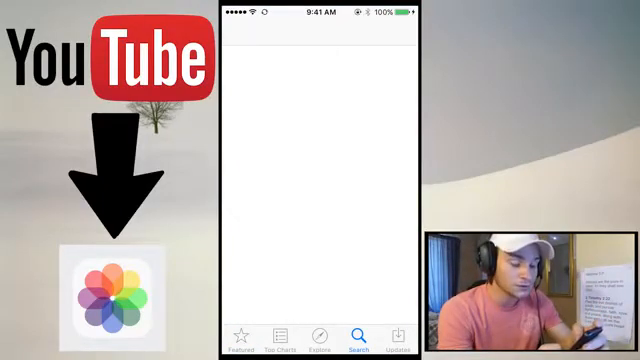
left_click(357, 343)
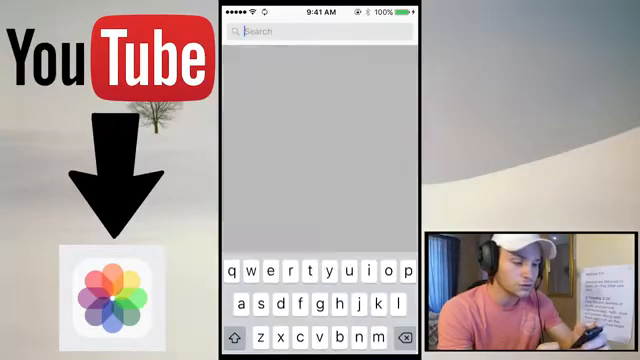
type("docuemn")
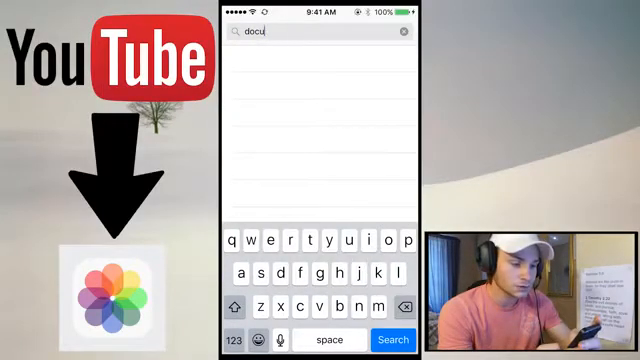
left_click(392, 338)
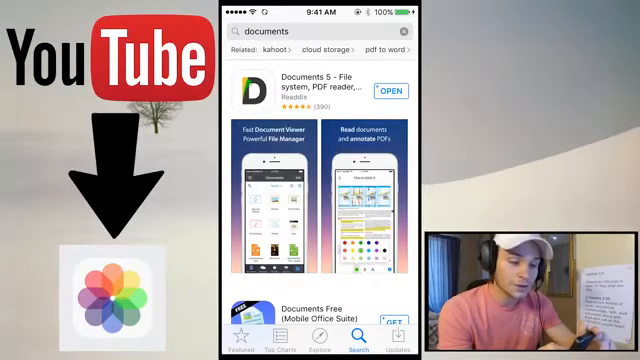
Open KeepVid from a 'keepvid' search in Documents 5's browser, dismissing the host alert
left_click(383, 90)
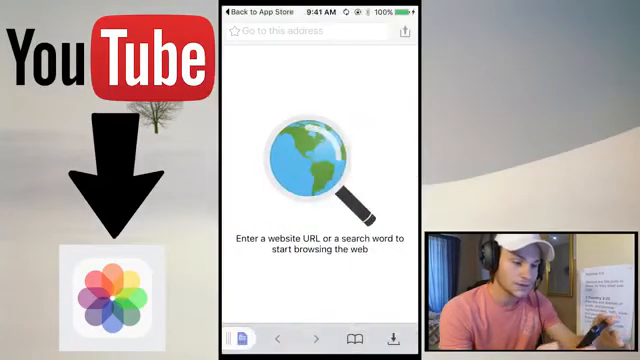
left_click(310, 39)
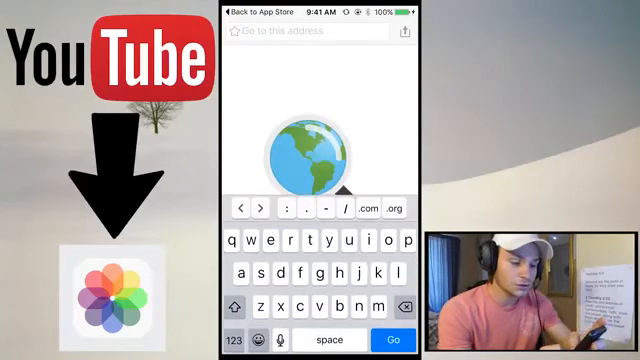
type("kepv")
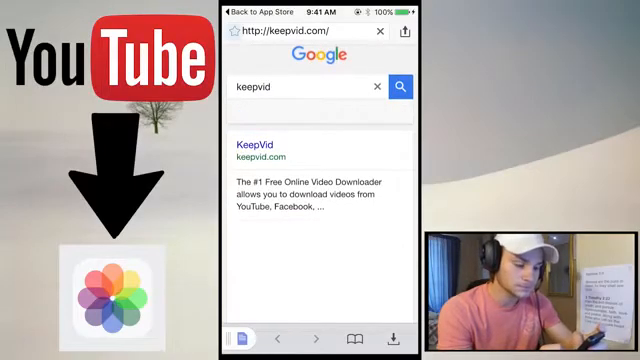
left_click(258, 143)
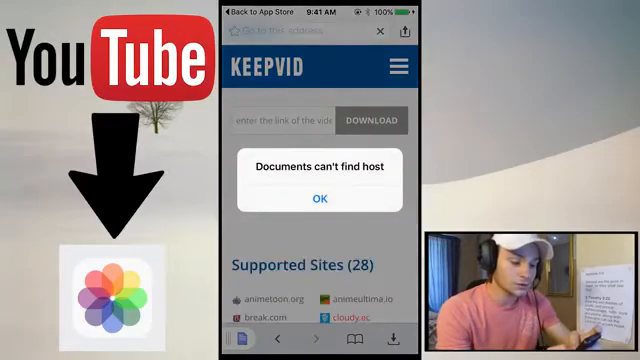
left_click(320, 199)
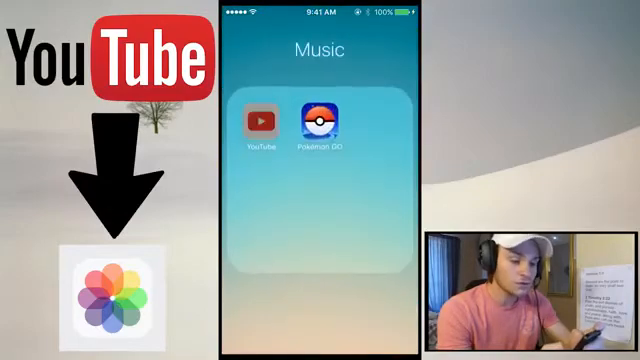
In YouTube, find Matthew's 'How to Make a YouTube Banner without Photoshop' video and copy its link
left_click(261, 123)
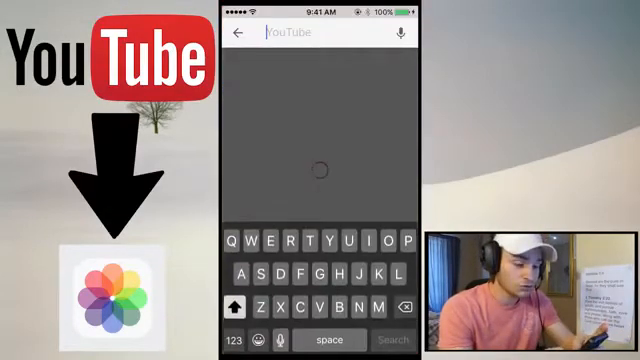
type("Matthew agu")
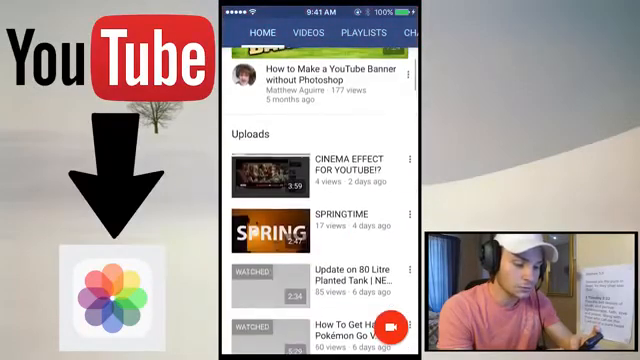
scroll("up", 3)
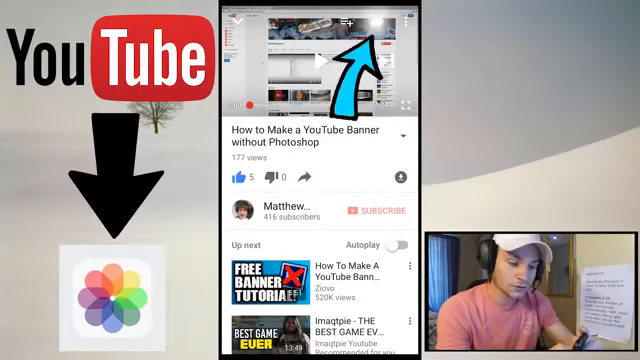
left_click(315, 182)
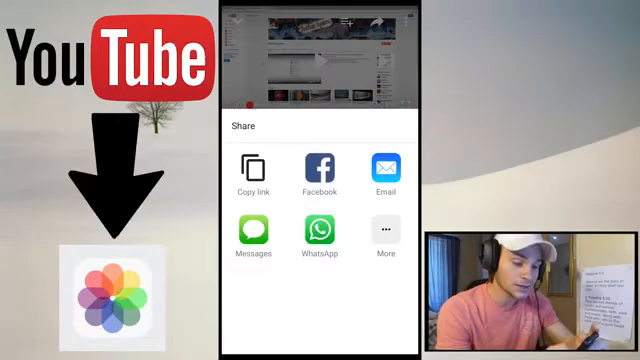
left_click(250, 170)
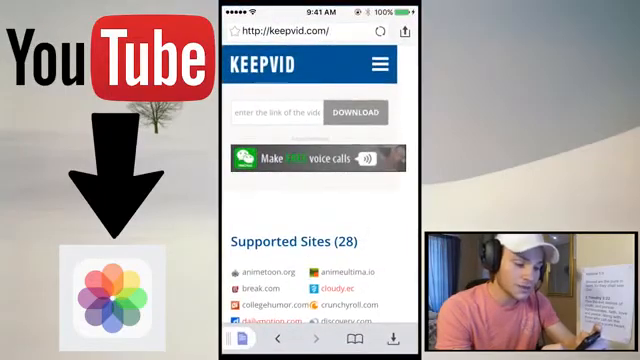
Paste the banner video link into KeepVid and browse the listed download formats
left_click(290, 113)
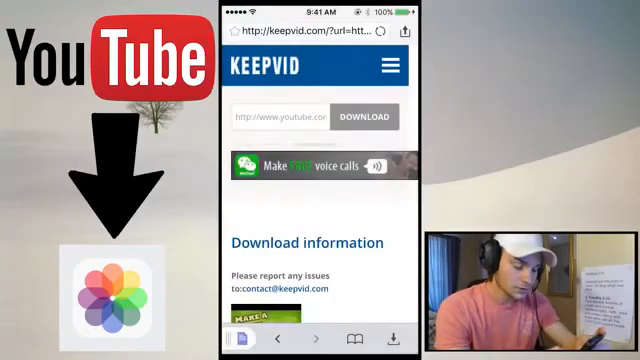
scroll("down", 3)
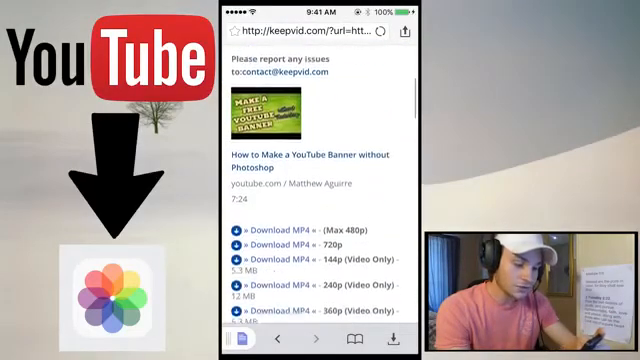
scroll("down", 3)
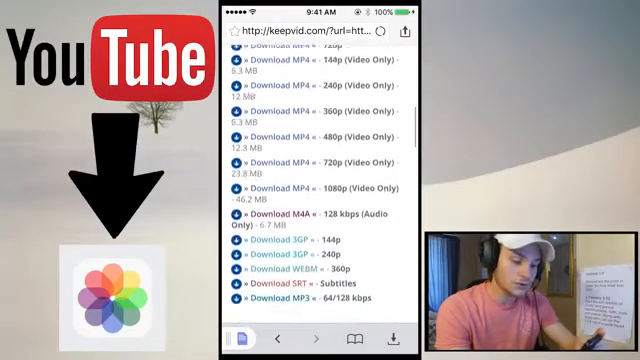
scroll("up", 3)
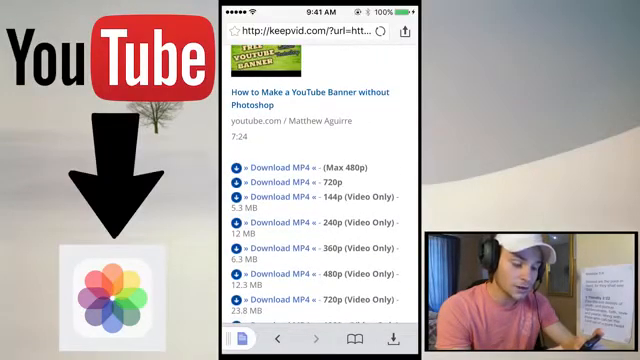
scroll("down", 3)
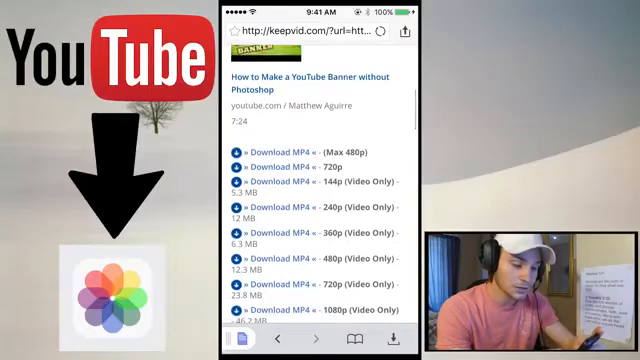
scroll("down", 3)
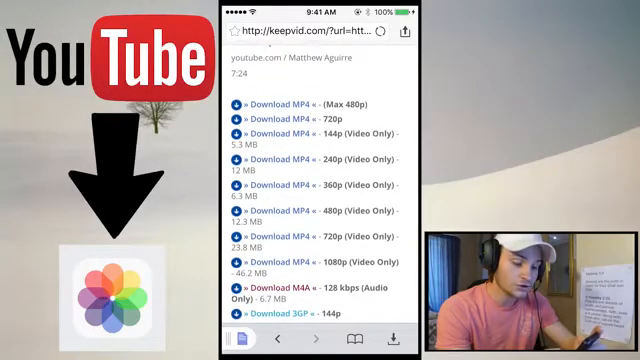
scroll("down", 3)
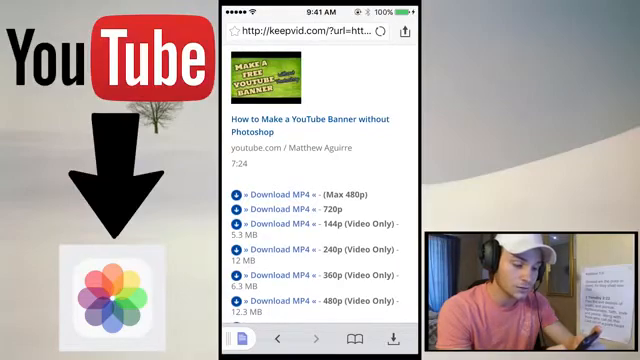
Start the MP4 720p download and check the downloads list
left_click(301, 199)
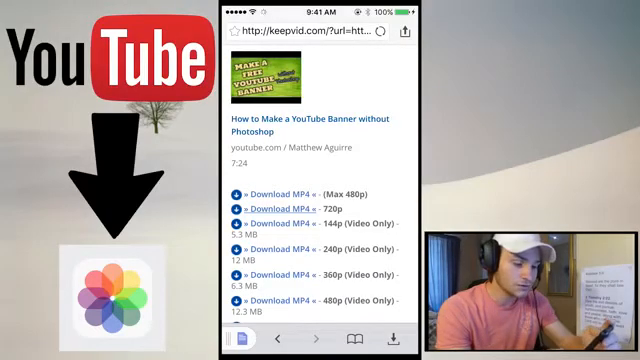
left_click(391, 340)
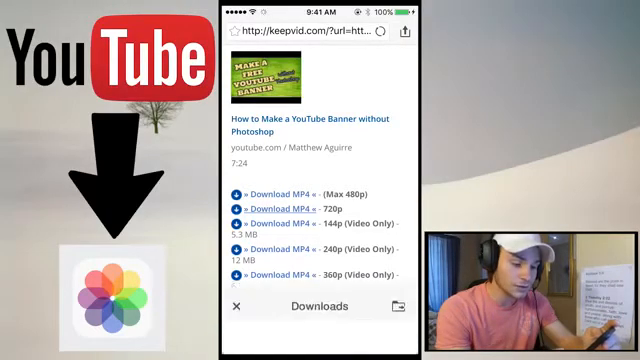
left_click(320, 307)
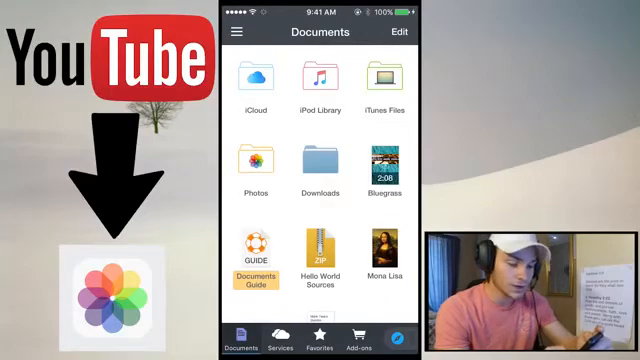
Drag the downloaded 7:23 video from Downloads into the Photos folder's Camera Roll
left_click(318, 170)
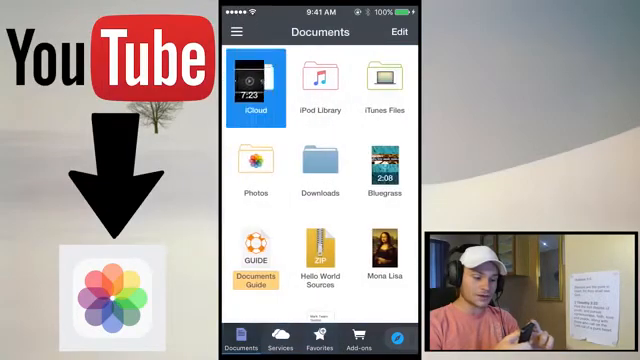
left_click(251, 168)
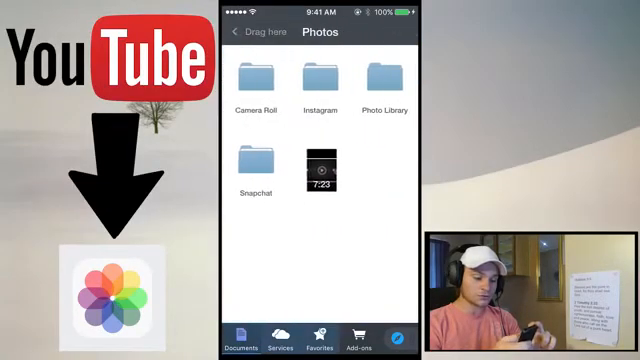
left_click_drag(320, 170, 240, 80)
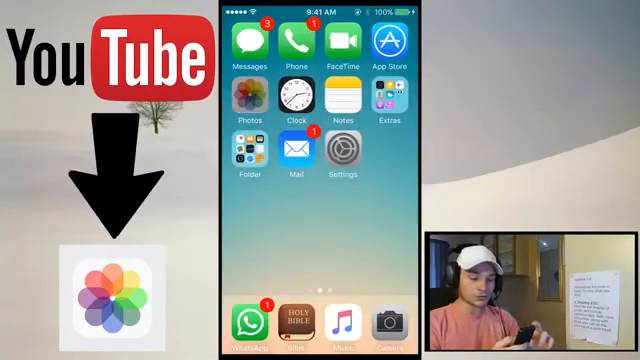
Open Photos' Camera Roll and play the newest 7:23 banner video
left_click(247, 108)
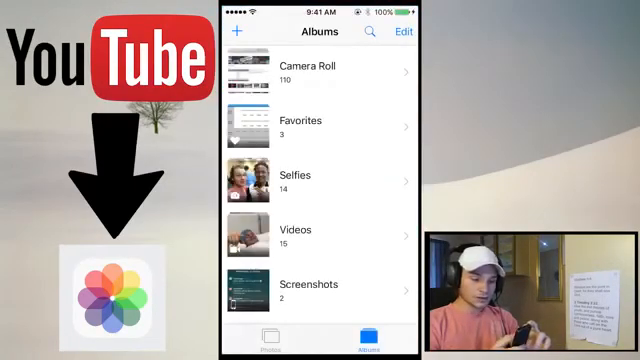
left_click(320, 71)
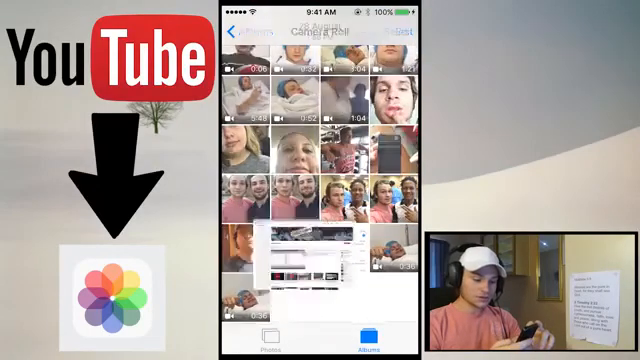
left_click(294, 265)
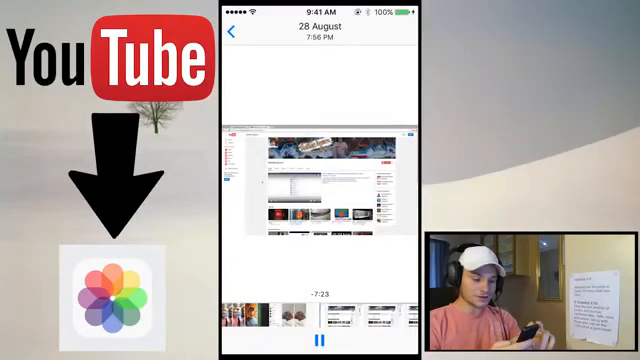